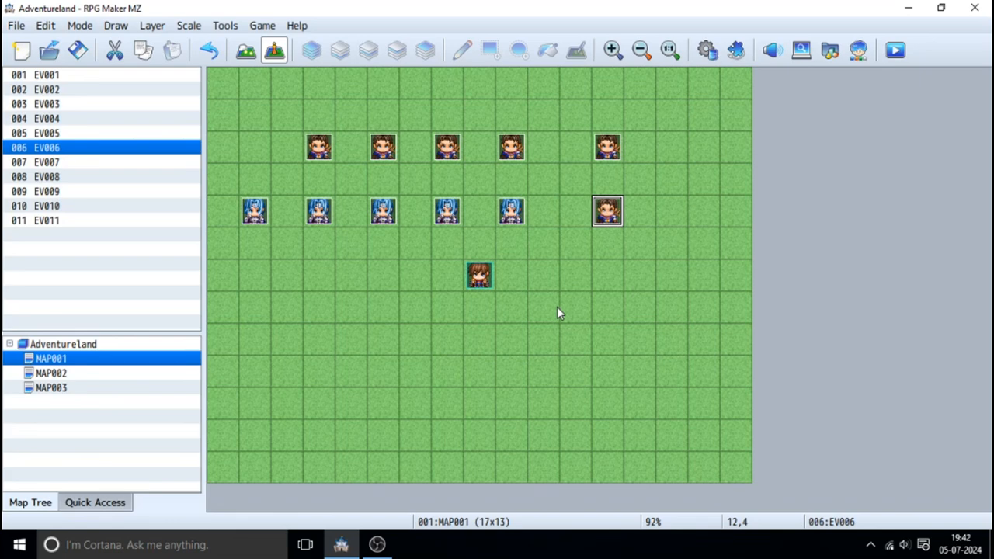
mouse_move(151, 93)
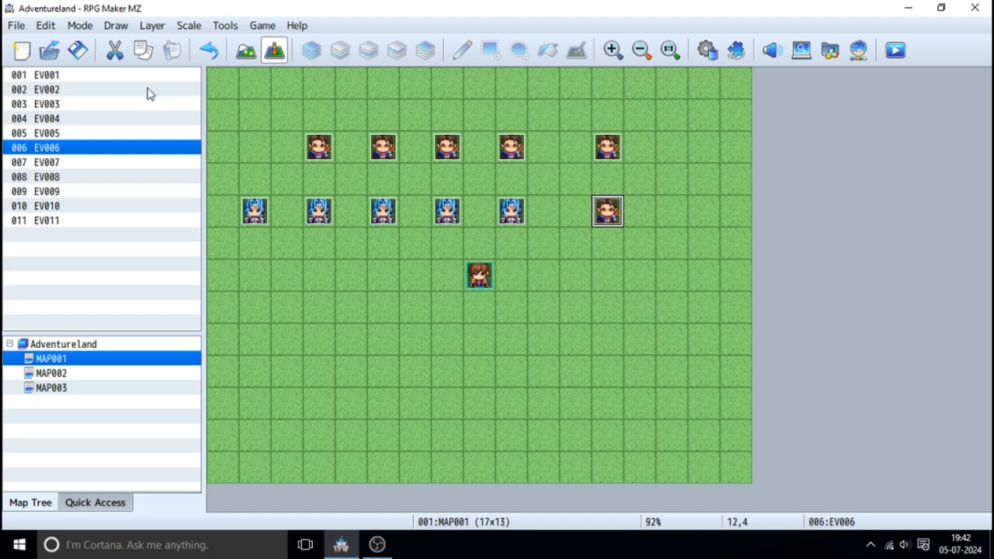
mouse_move(95, 37)
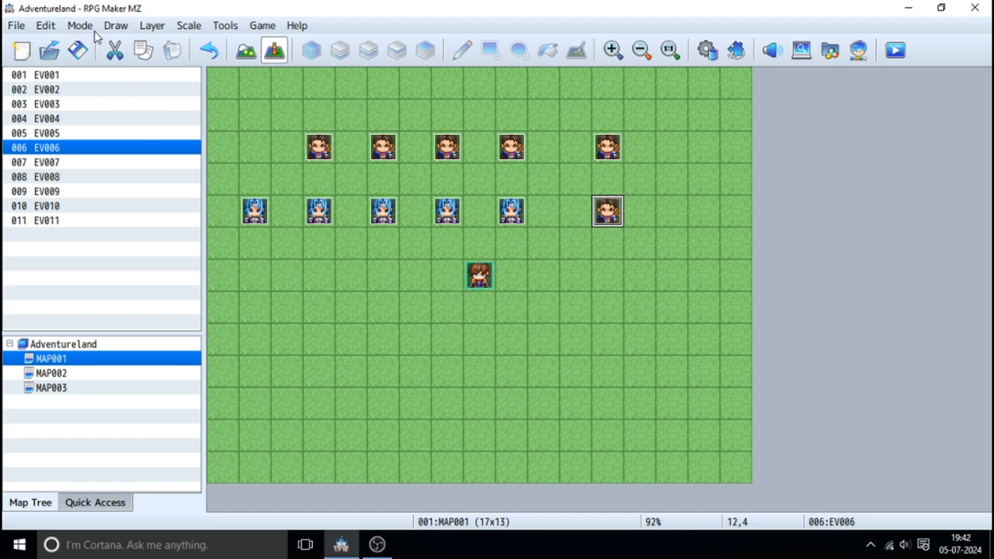
mouse_move(380, 198)
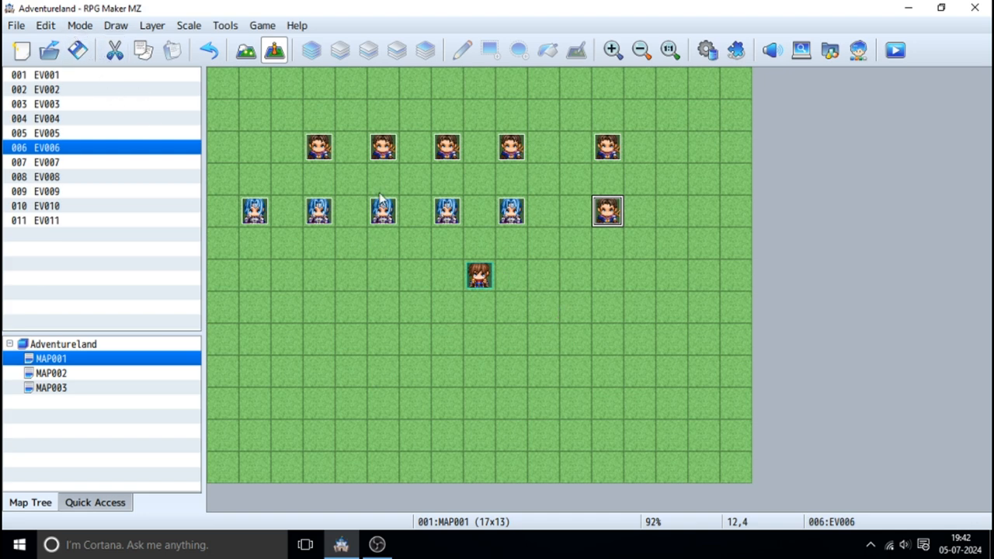
mouse_move(338, 182)
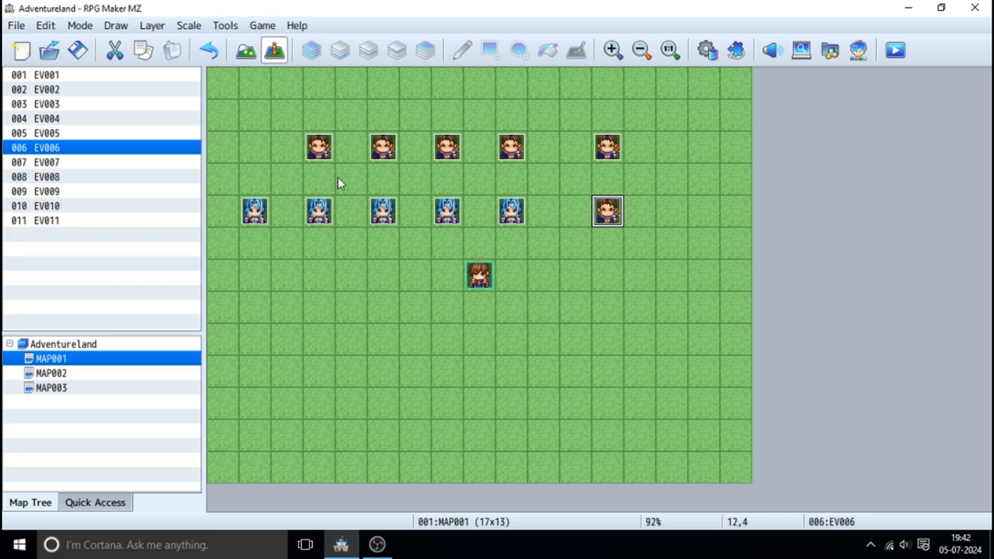
mouse_move(524, 254)
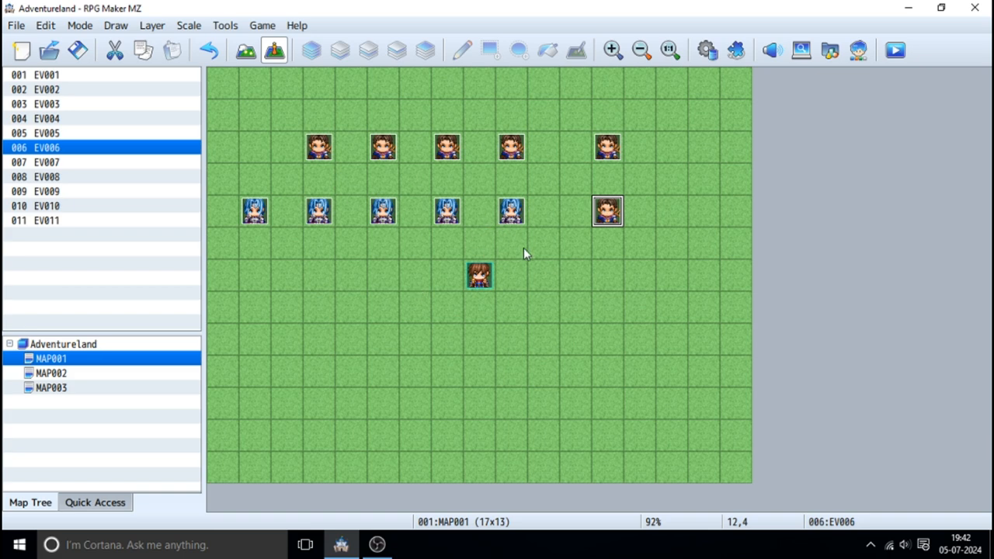
mouse_move(528, 219)
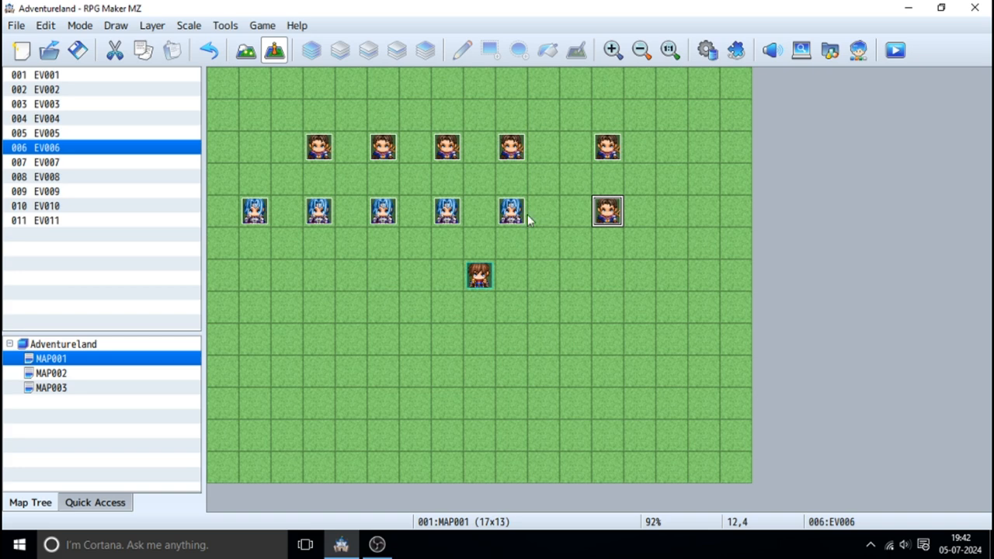
mouse_move(522, 219)
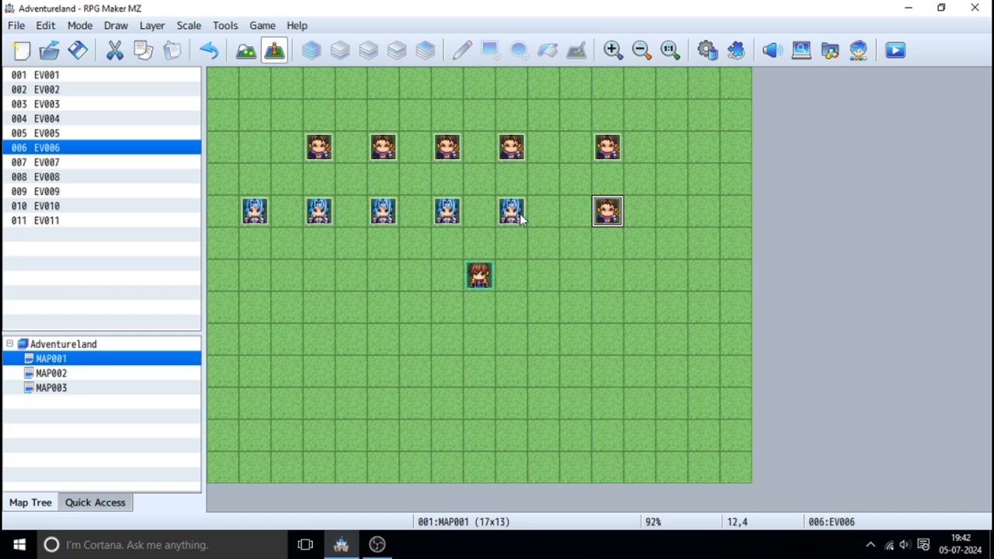
mouse_move(408, 216)
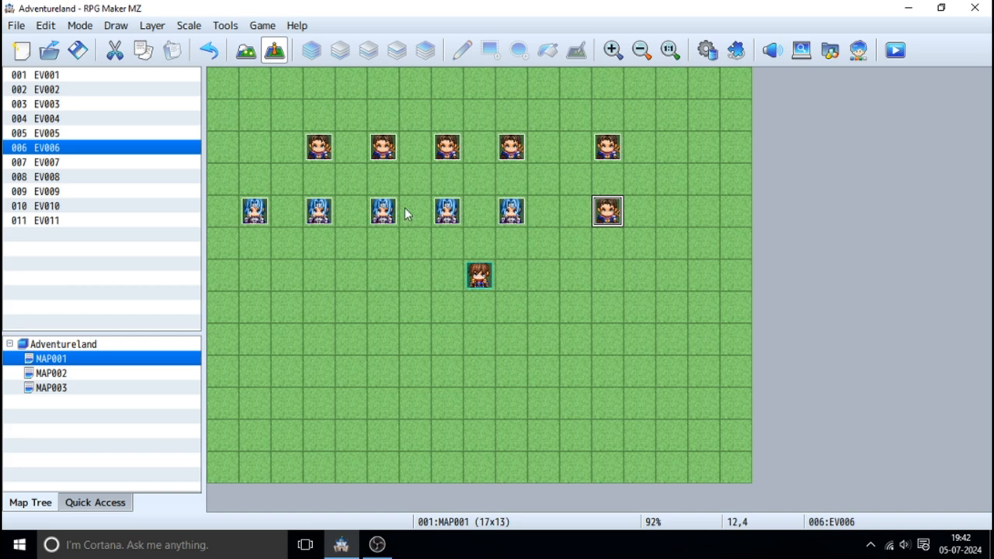
mouse_move(687, 160)
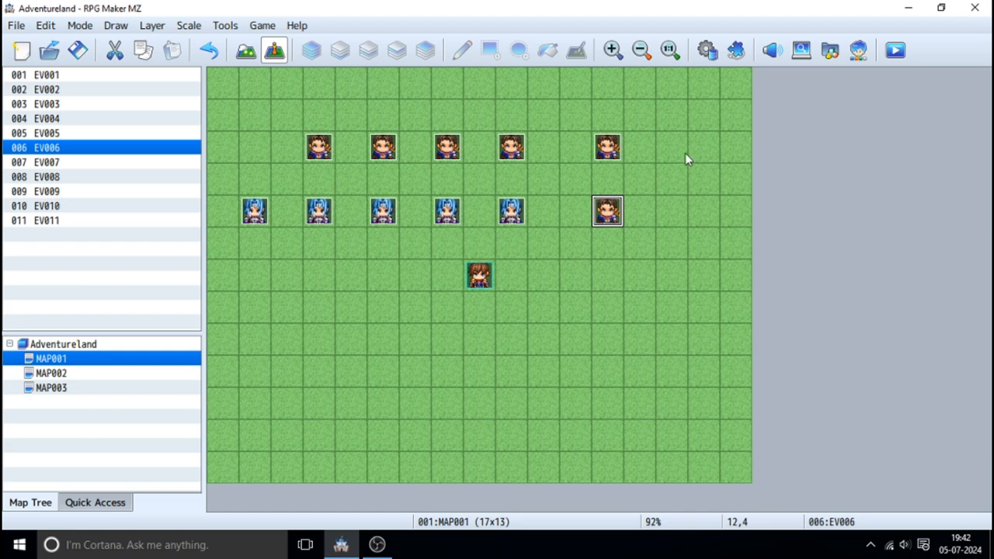
mouse_move(410, 257)
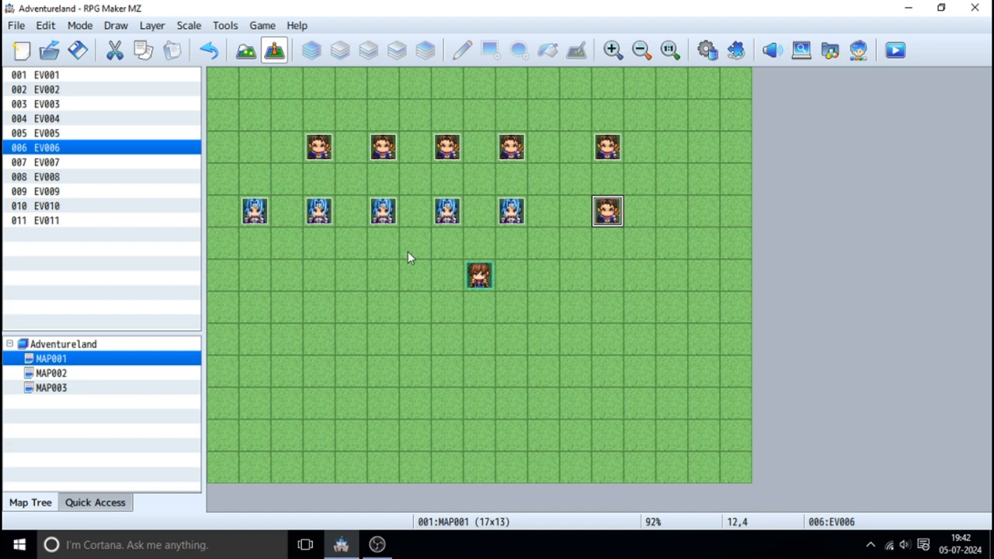
mouse_move(504, 232)
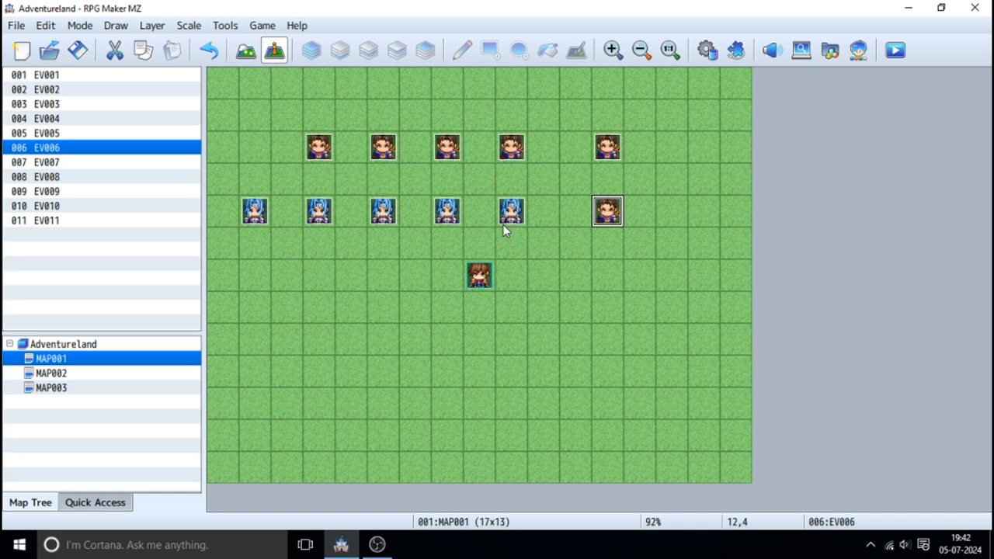
mouse_move(727, 120)
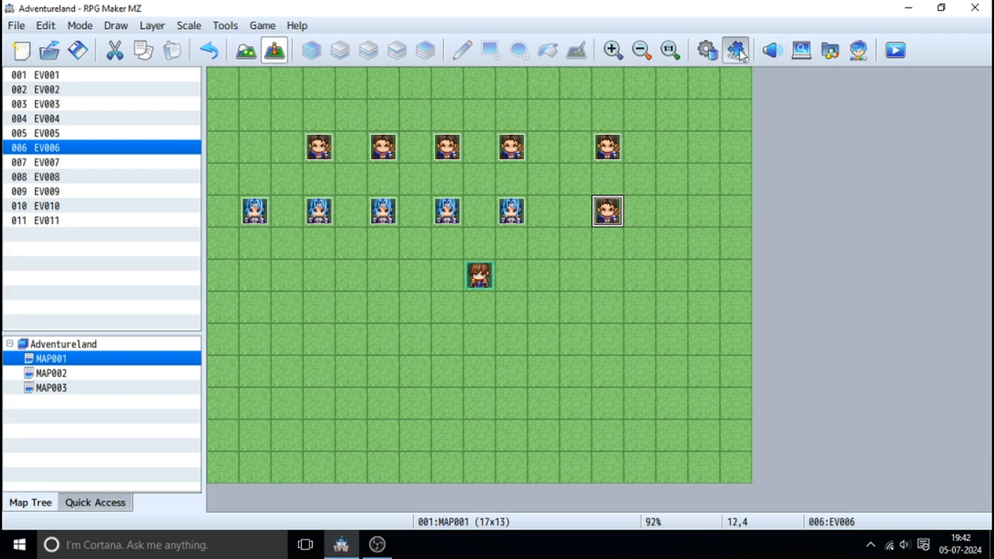
Step: Open the Plugin Manager to confirm WisePotTextBoxes and three other WisePot plugins are on
click(736, 50)
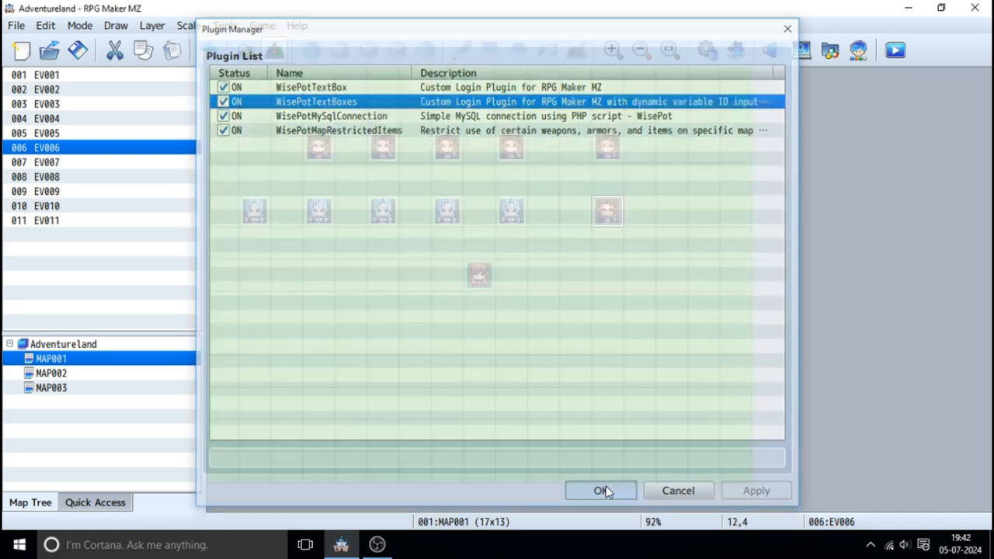
Step: Close the Plugin Manager and confirm variable 0025 as the Show Text Box Input storage
click(601, 490)
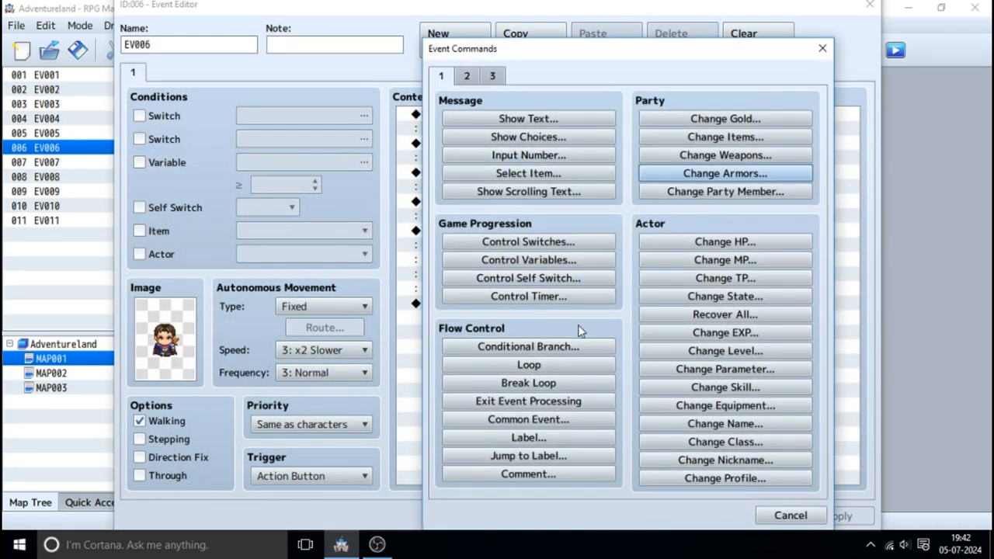
mouse_move(519, 56)
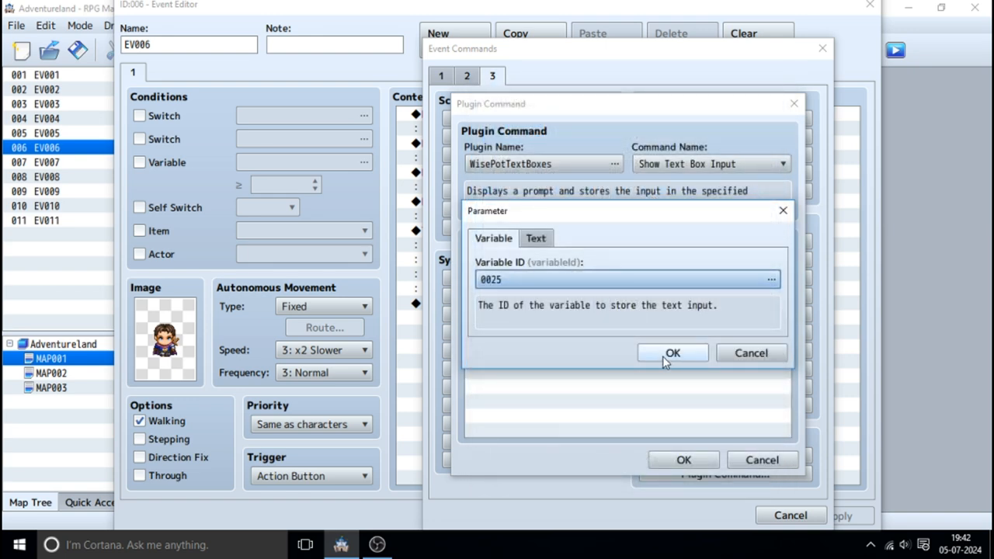
click(672, 352)
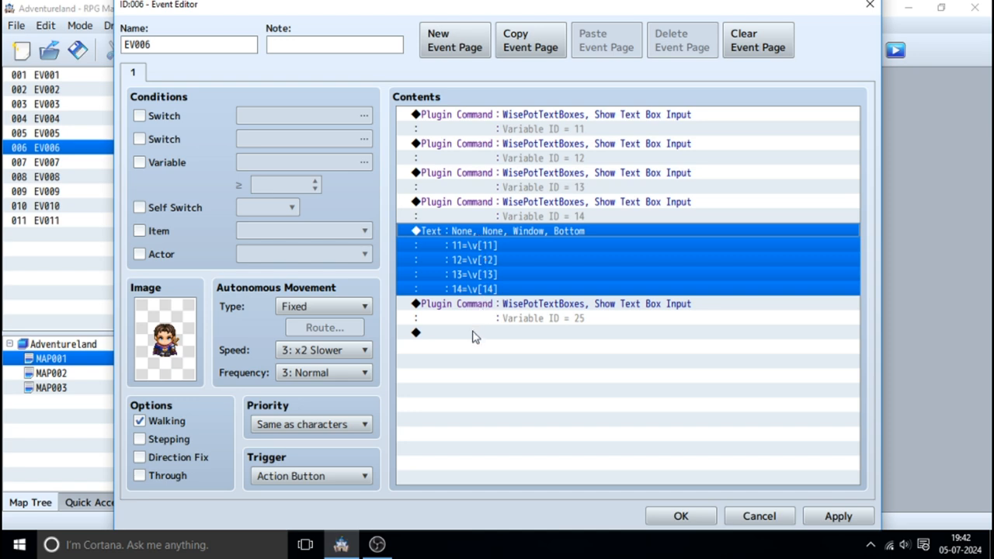
Step: Add a Show Text message '\v[25]' to EV006 and close the event editor
double_click(500, 231)
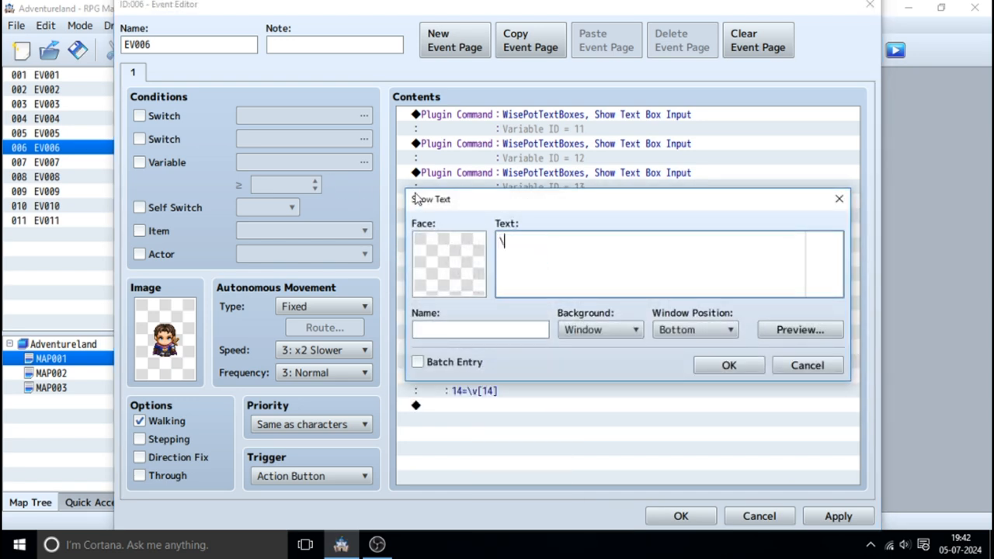
text(\v[25])
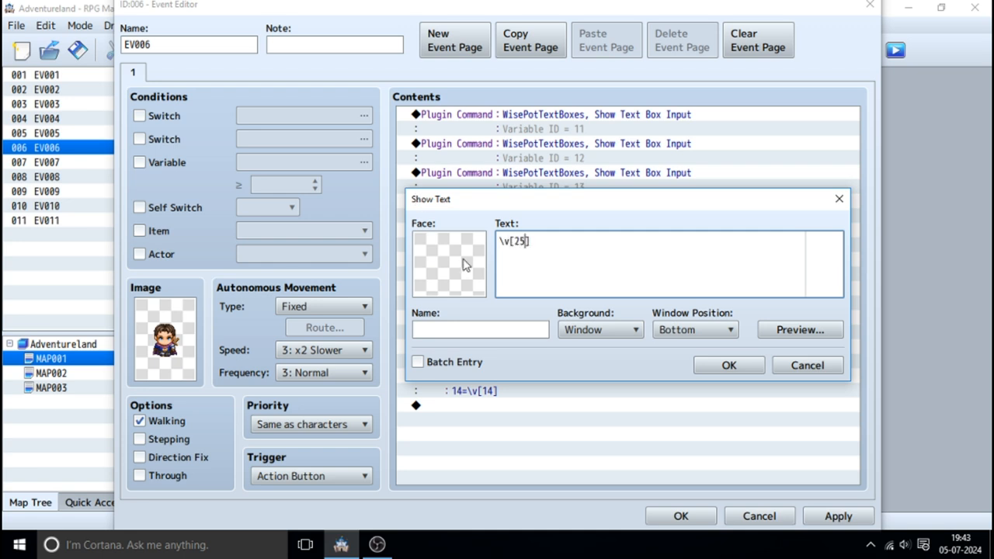
click(727, 365)
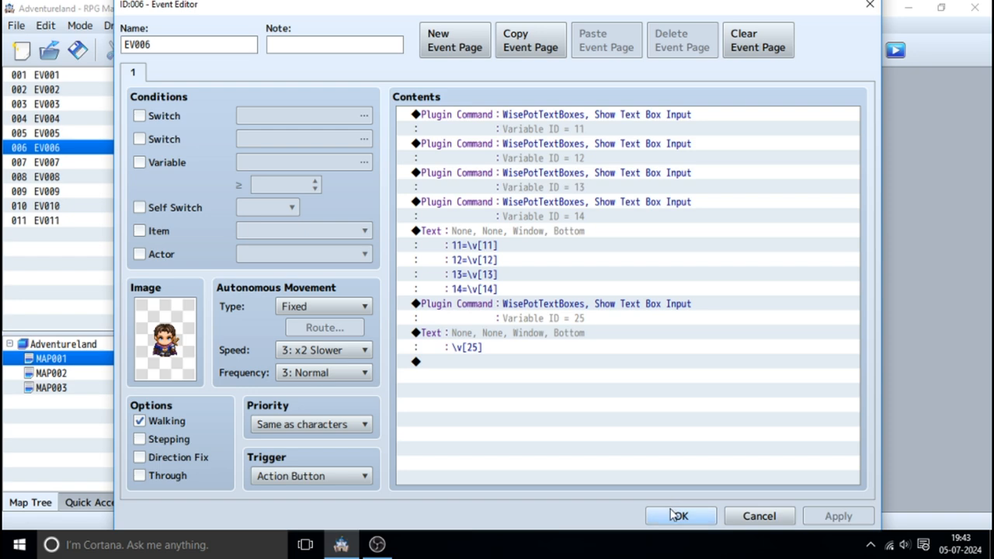
click(679, 514)
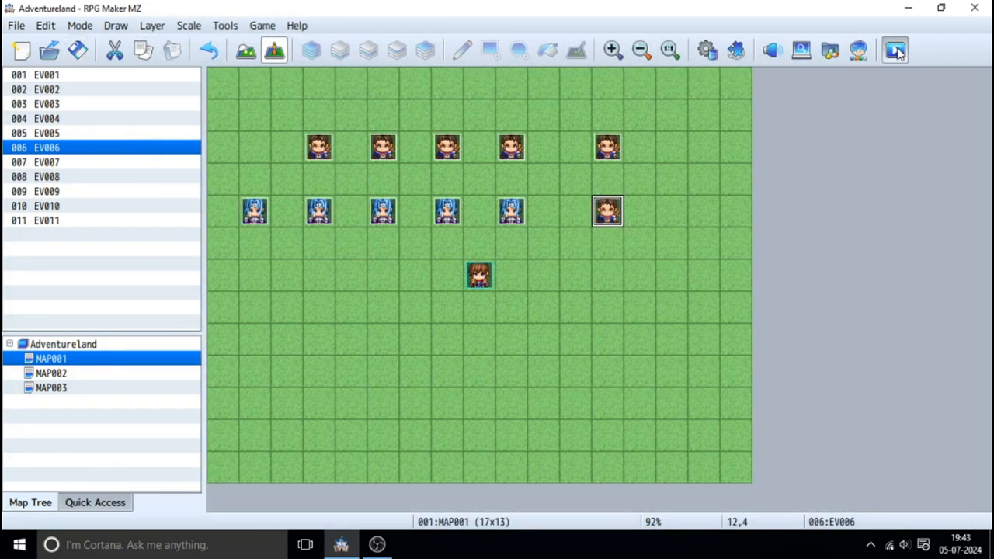
Step: Start a playtest and answer the first input boxes with 'this is vari' and 't'
click(895, 49)
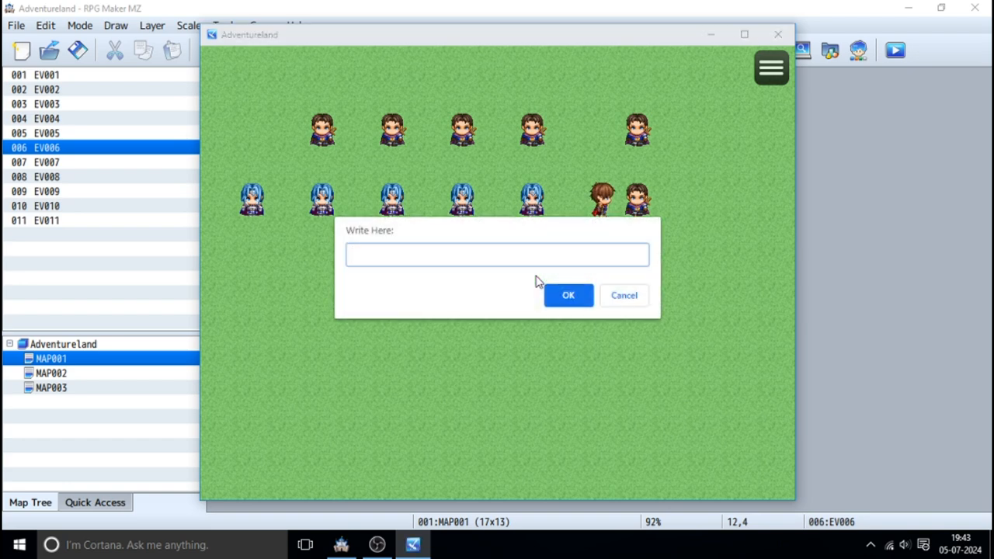
text(this is vari)
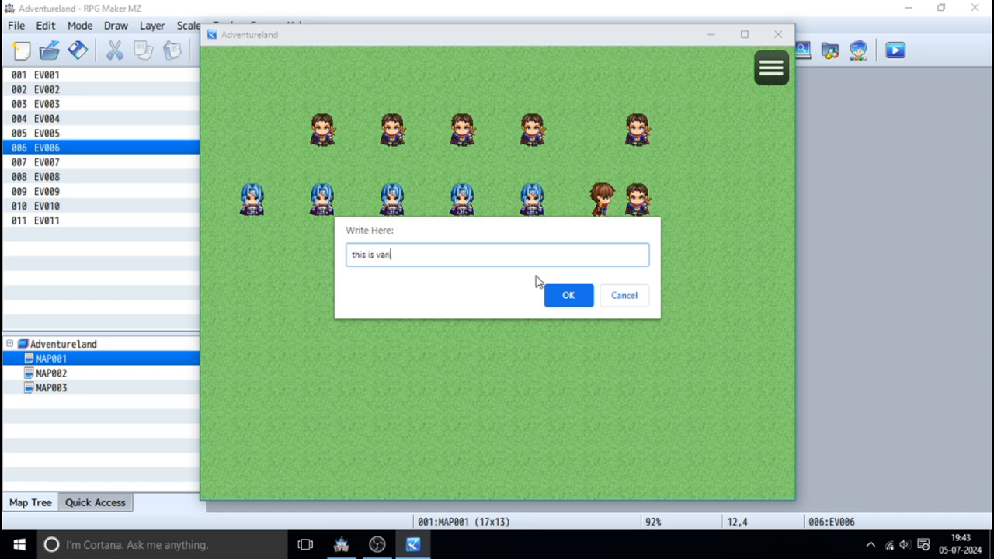
click(497, 255)
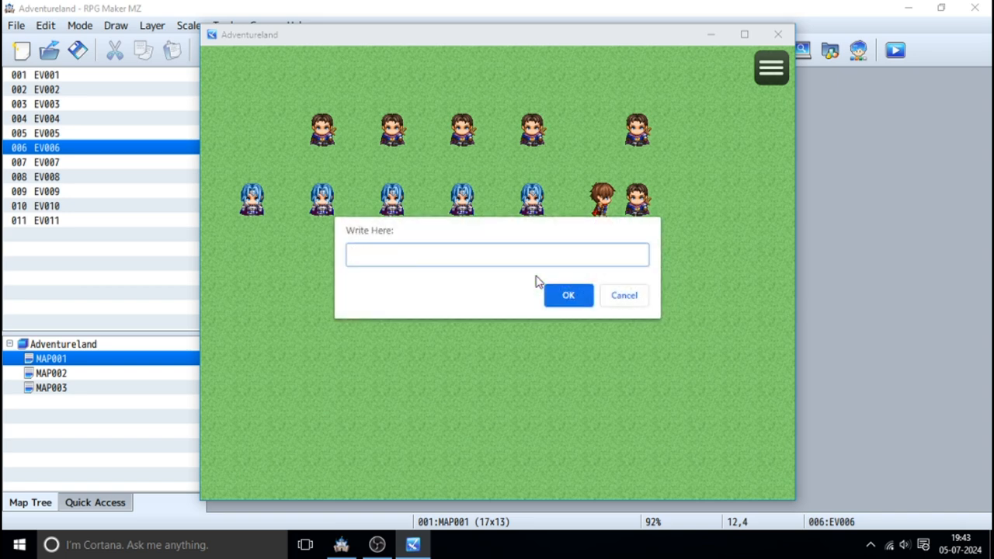
text(t)
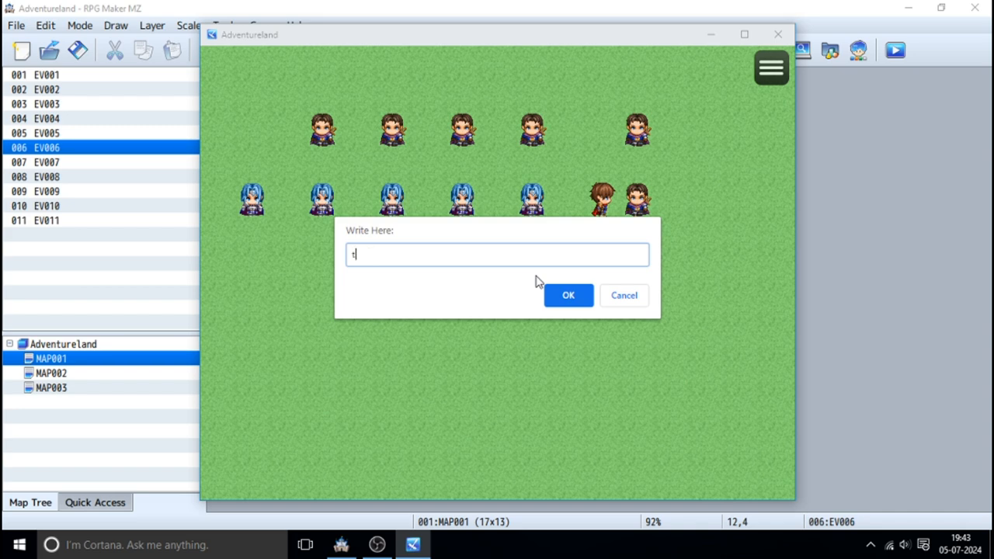
click(568, 296)
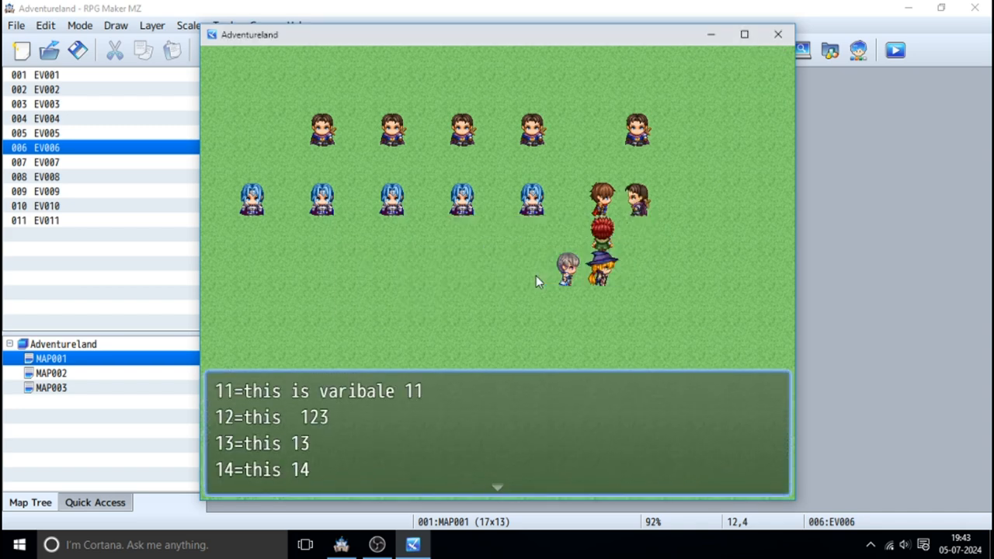
mouse_move(344, 408)
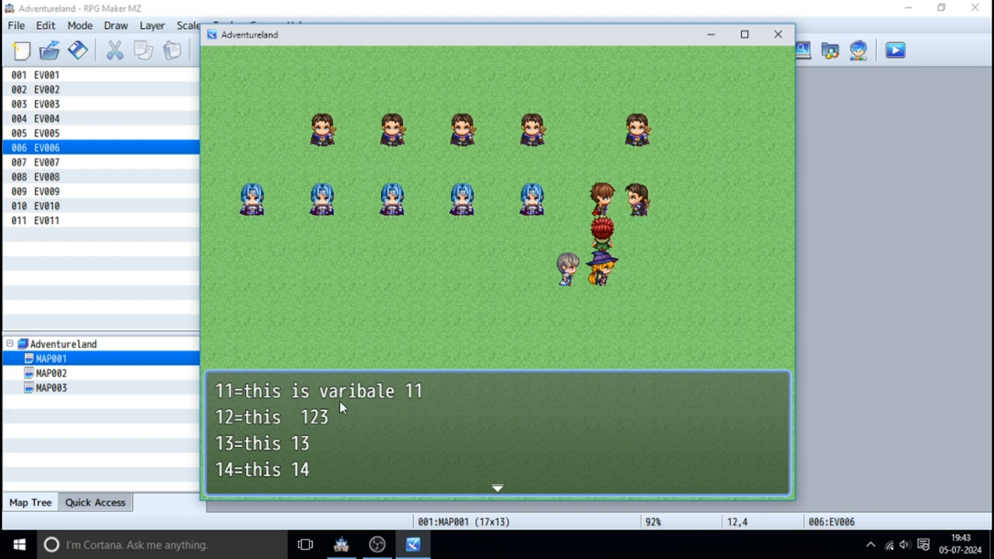
mouse_move(281, 423)
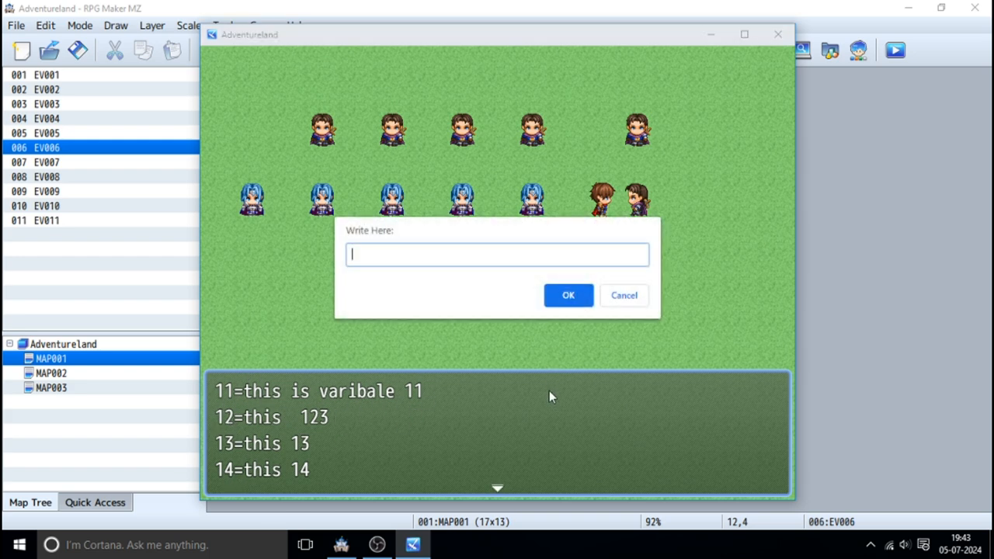
Step: Enter 'this is', '25 th var' and '553%%$$##' into the final input box and submit
text(this is)
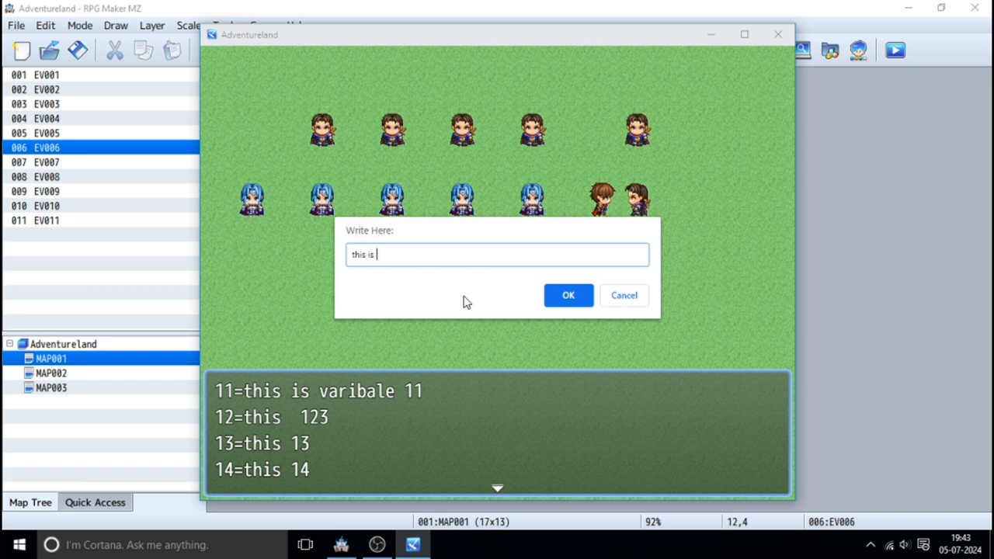
text(25 th variable i saved 12)
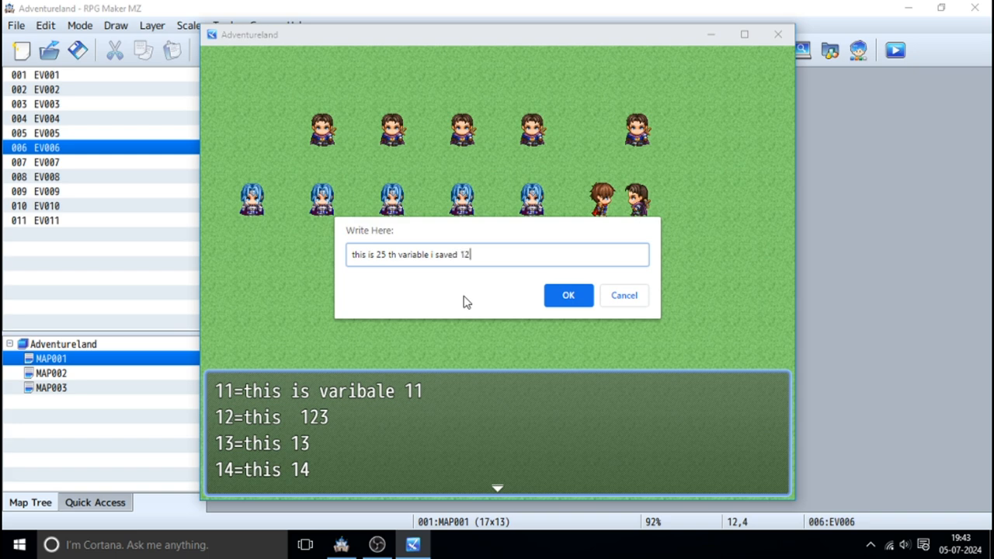
text(553%%$$##)
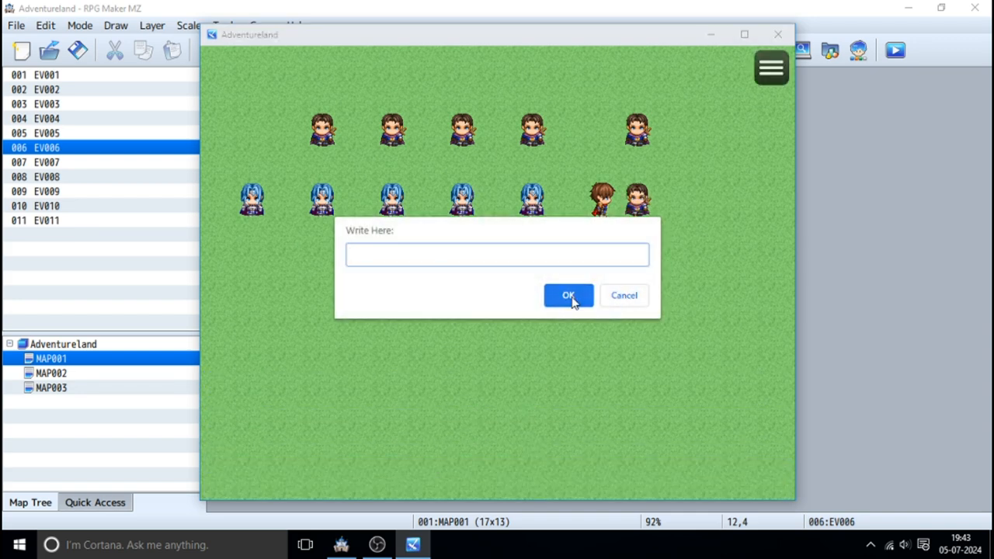
click(568, 295)
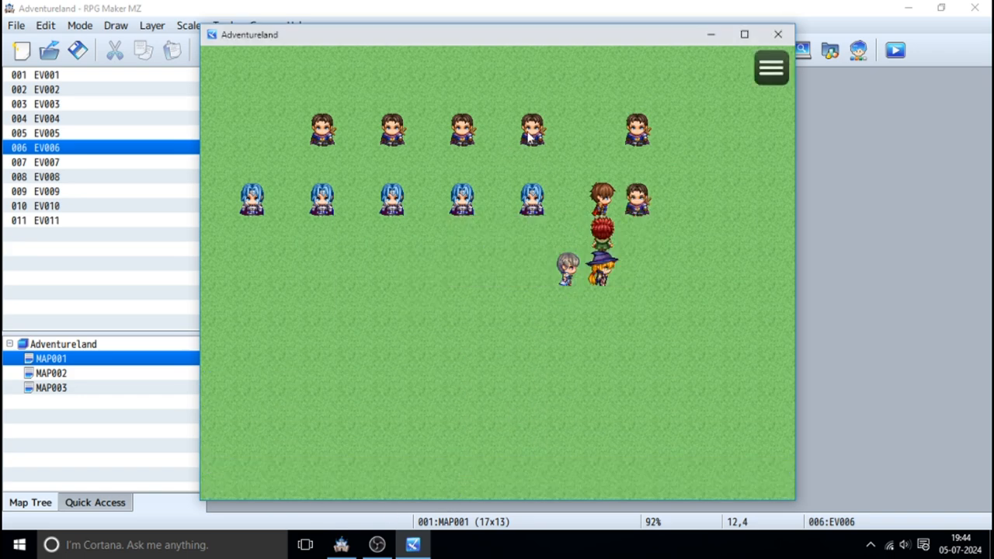
mouse_move(544, 231)
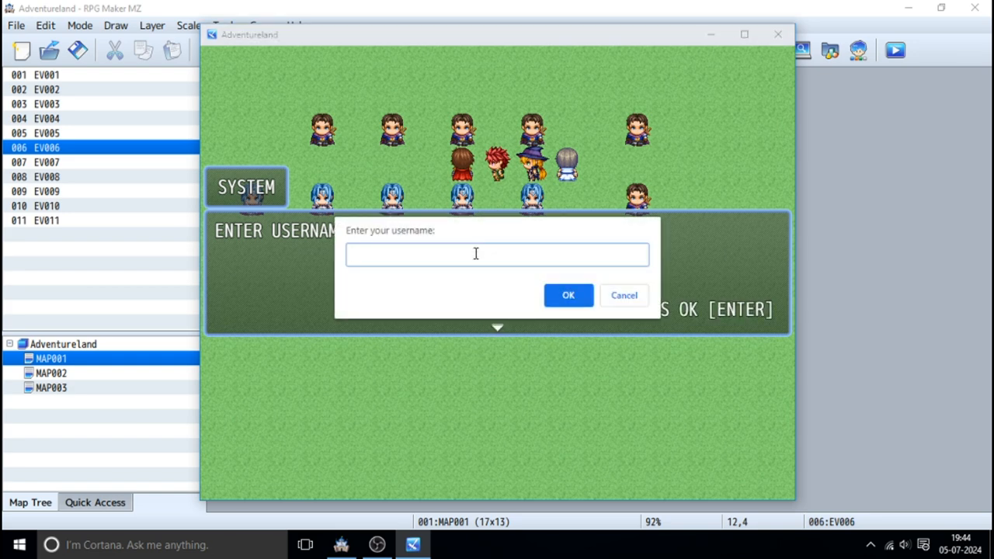
text(teST)
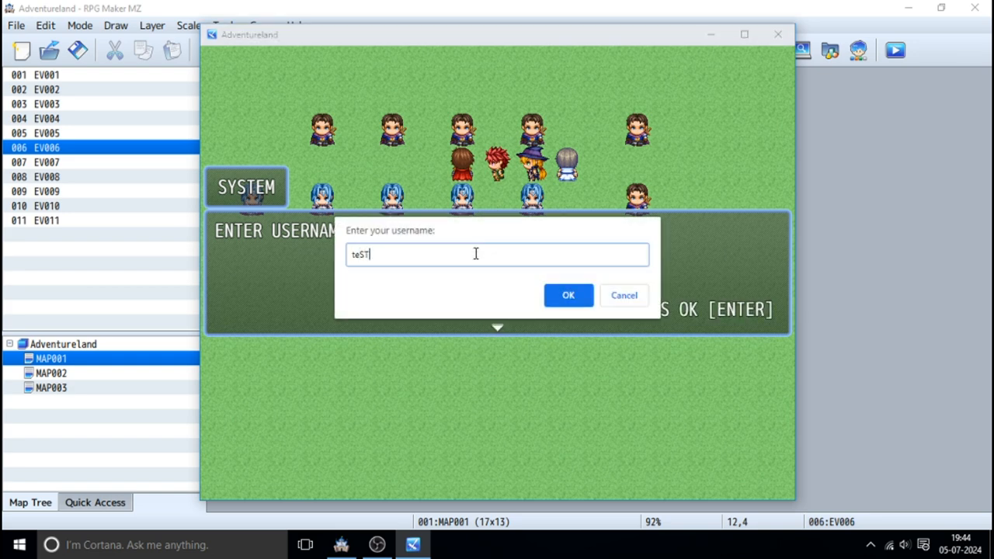
click(567, 295)
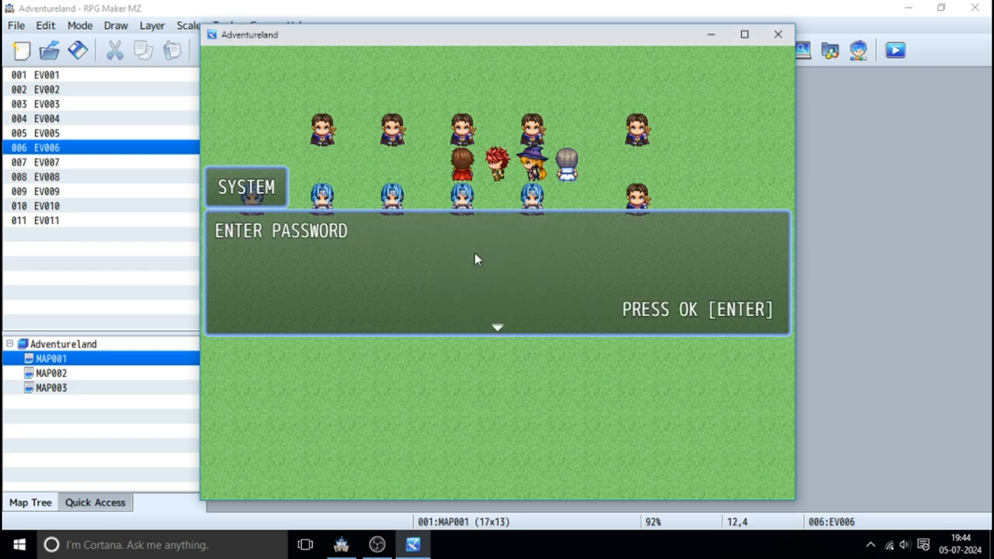
key(enter)
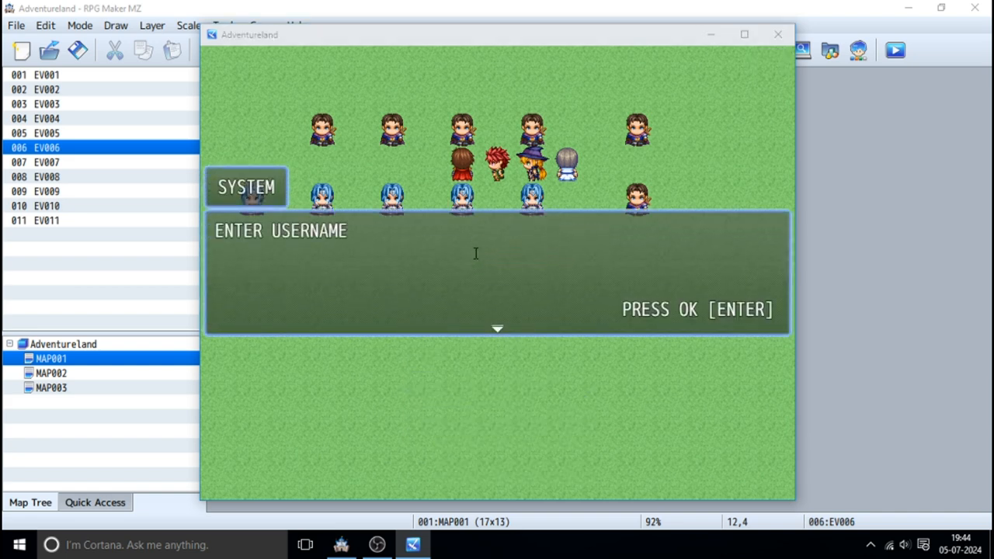
text(1)
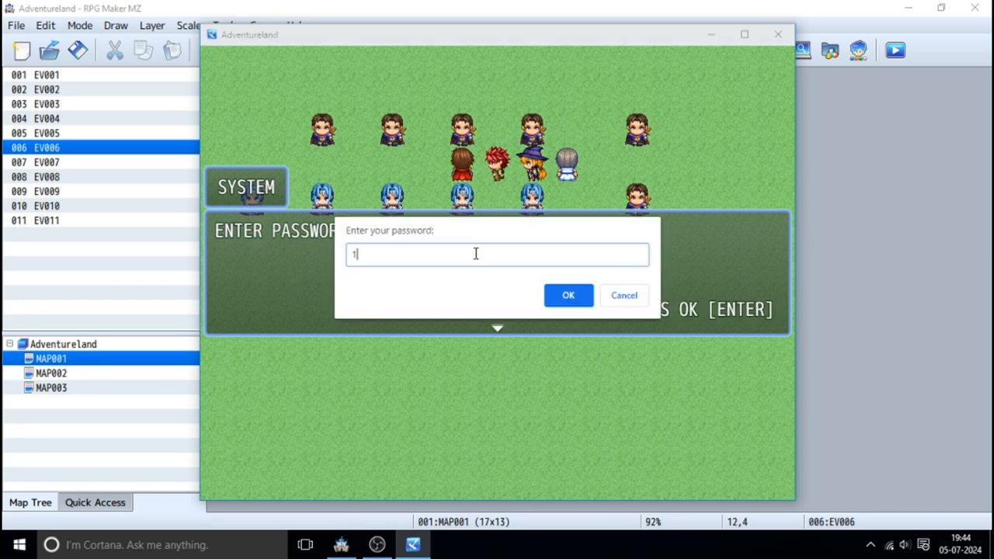
click(567, 295)
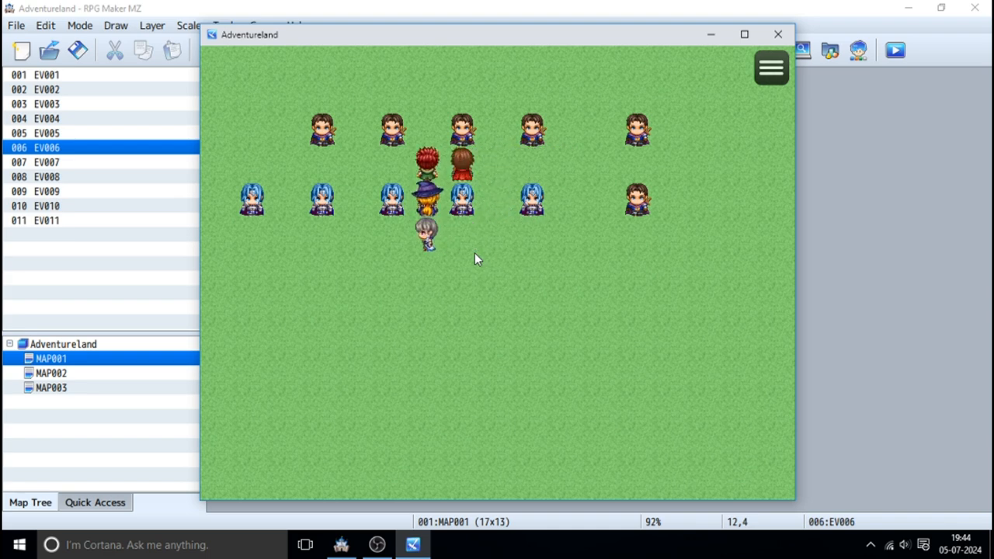
Step: Walk the party toward the input NPC and cancel the empty text input box
click(770, 67)
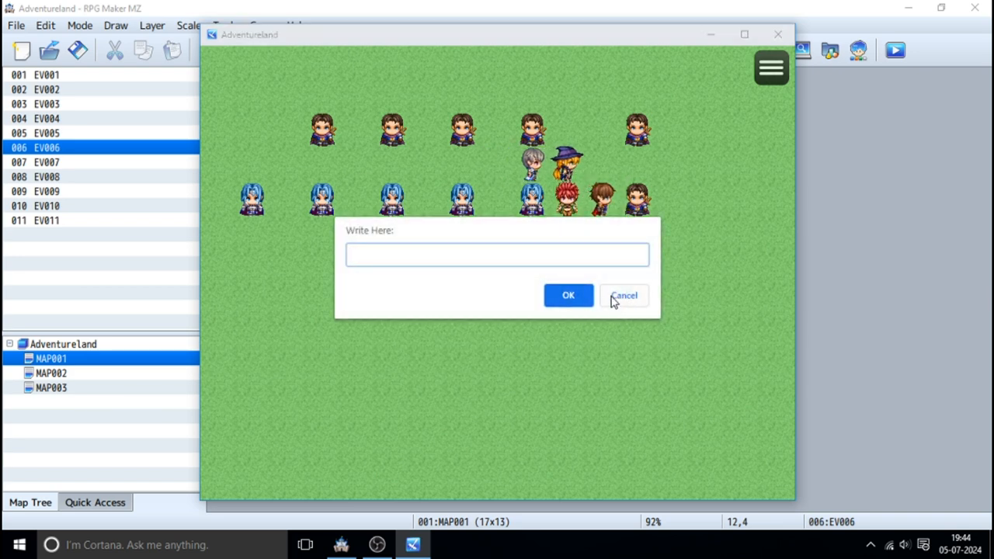
click(624, 295)
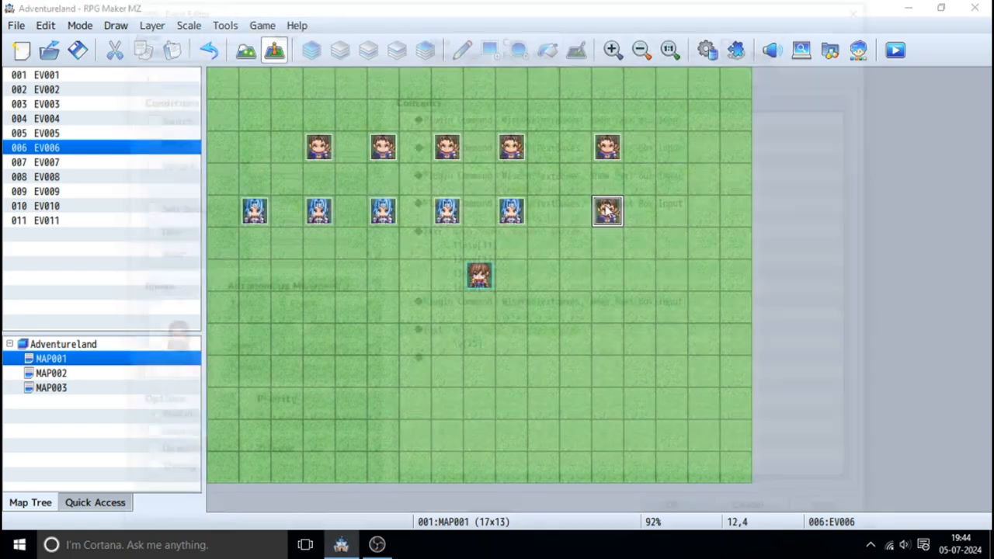
double_click(608, 211)
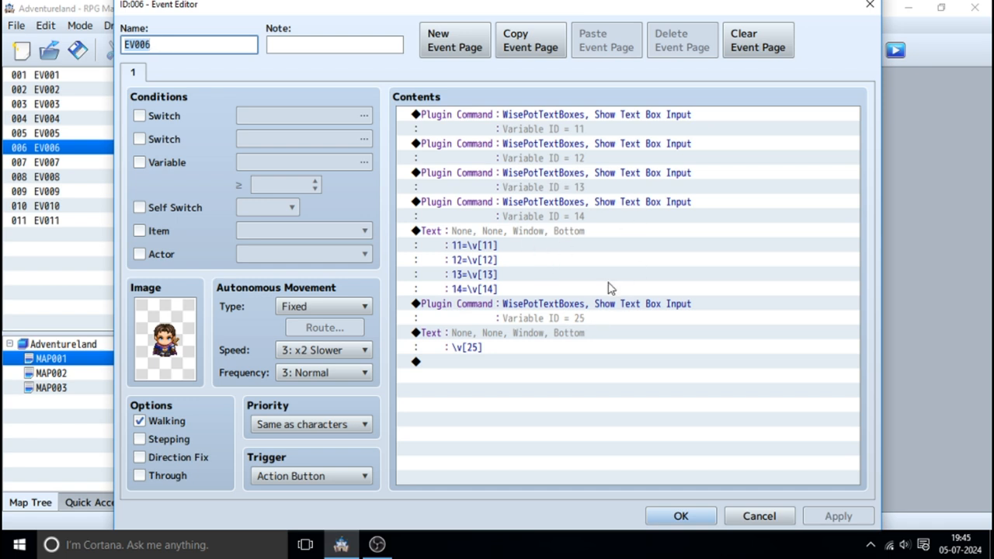
mouse_move(485, 291)
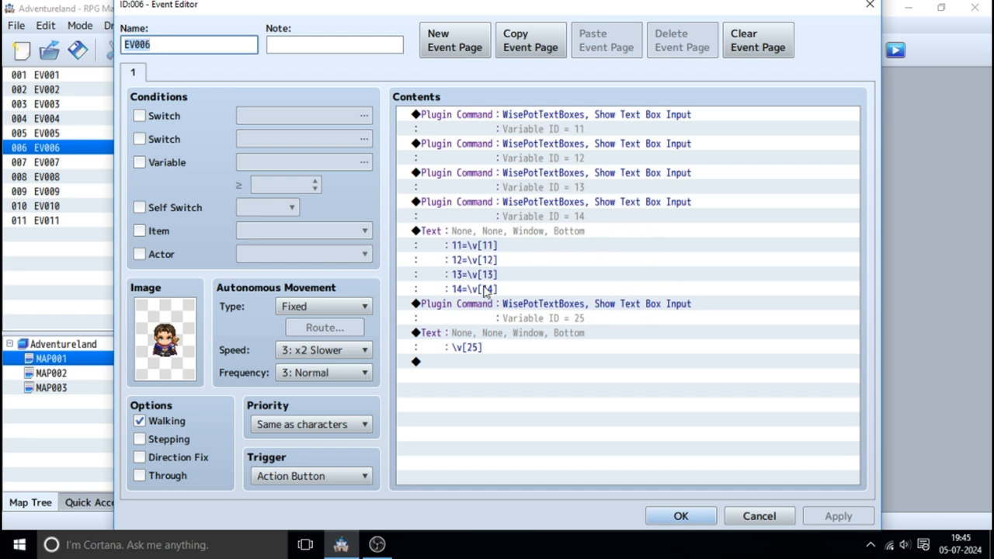
mouse_move(460, 323)
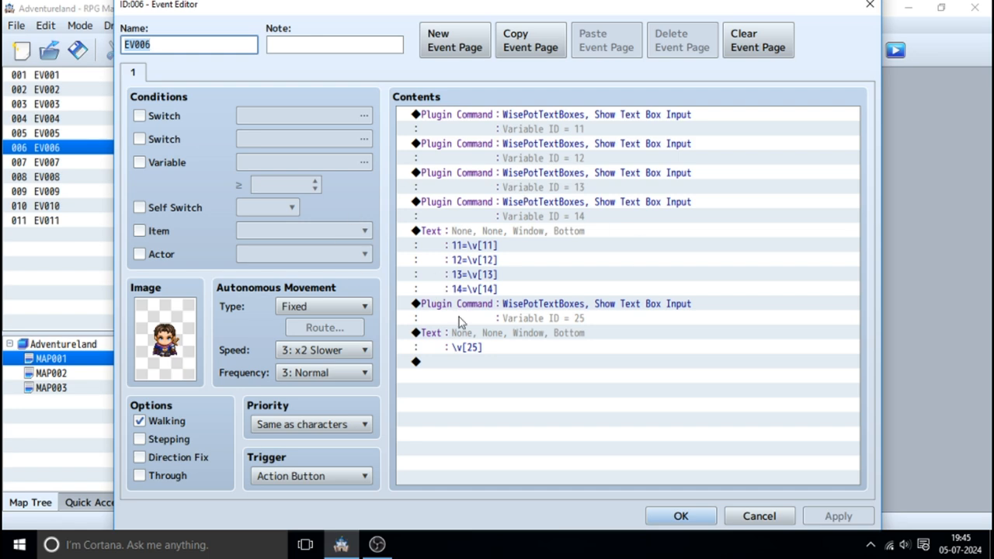
click(681, 516)
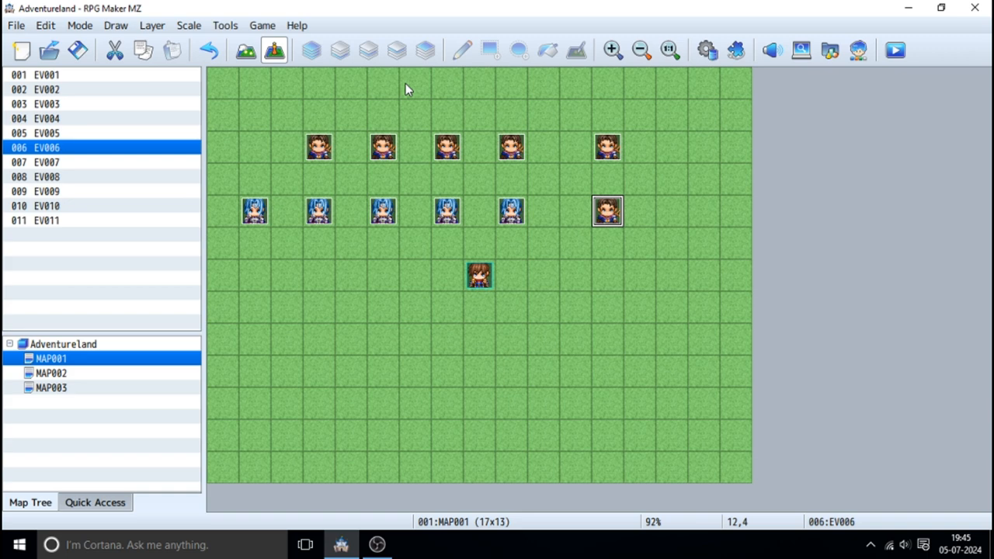
mouse_move(393, 197)
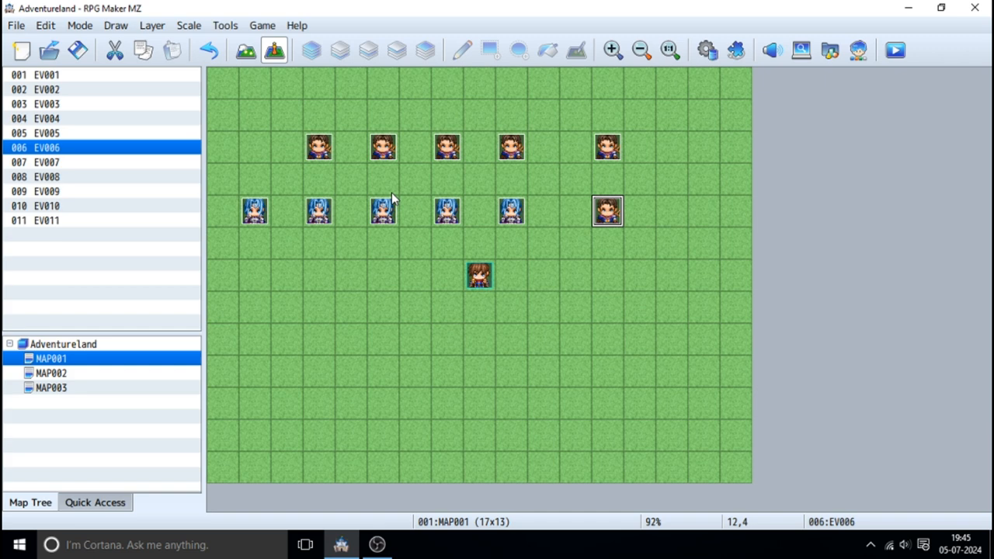
mouse_move(356, 209)
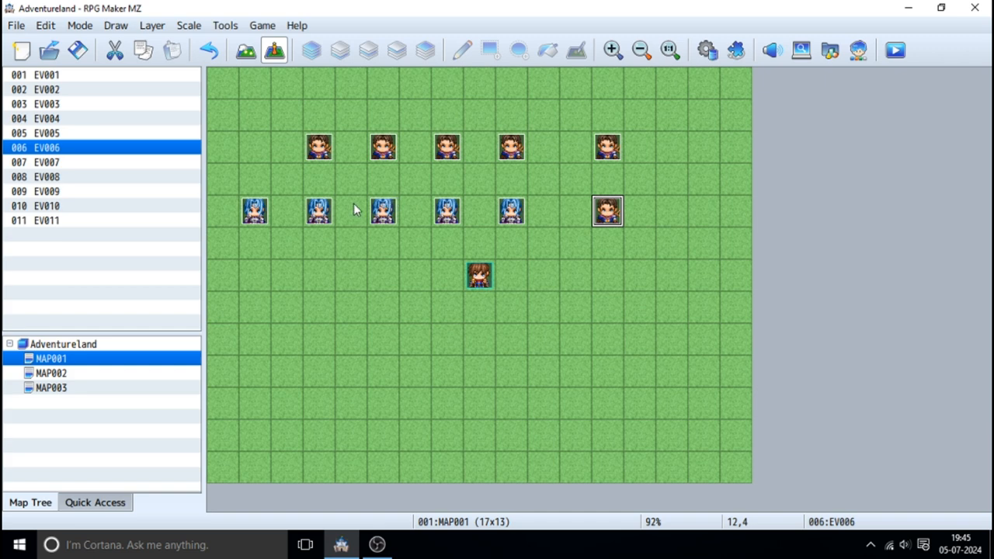
click(77, 49)
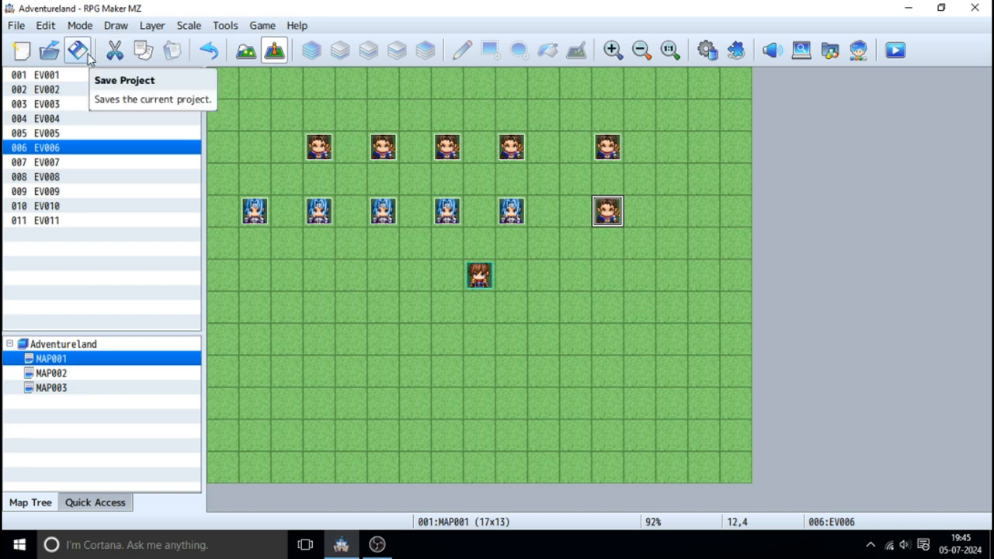
mouse_move(648, 260)
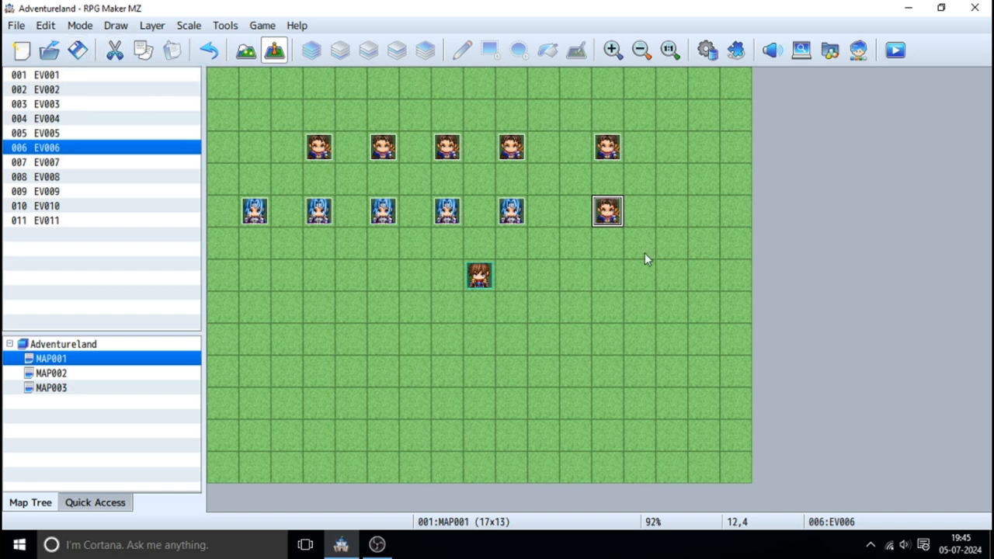
mouse_move(625, 213)
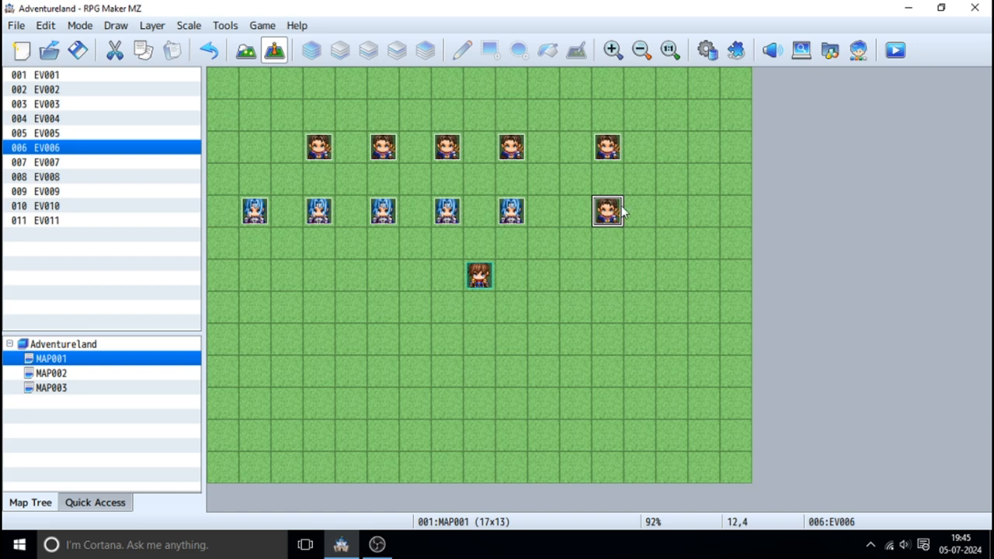
mouse_move(633, 177)
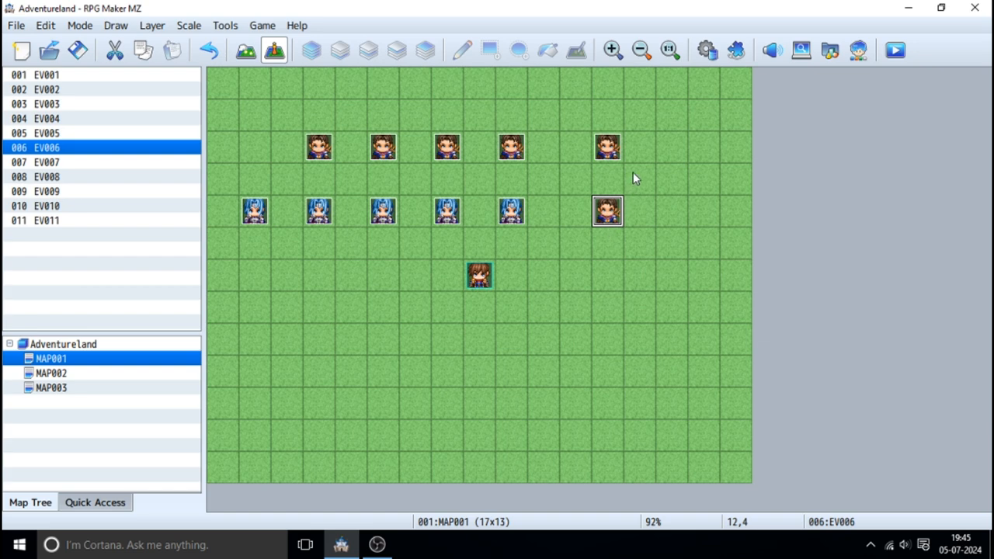
mouse_move(617, 106)
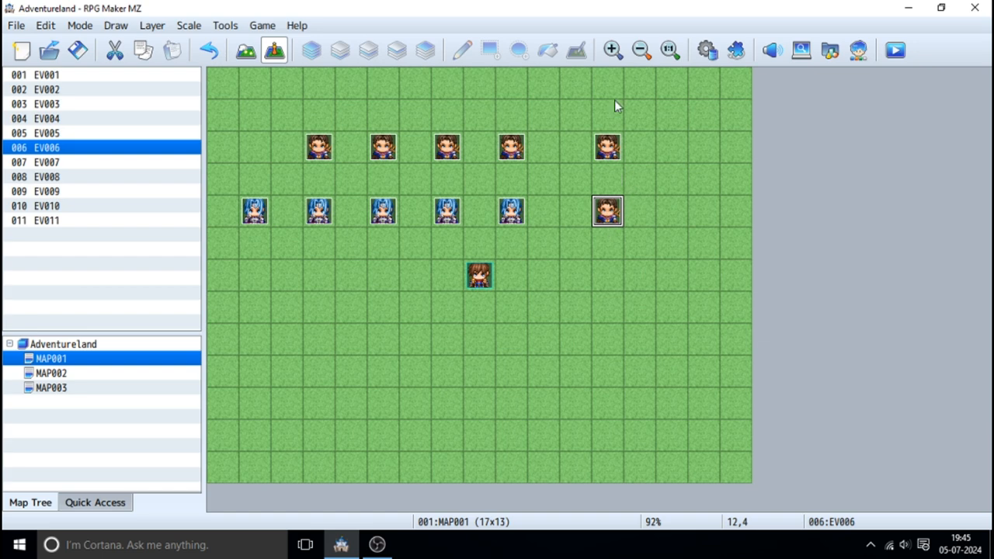
mouse_move(612, 130)
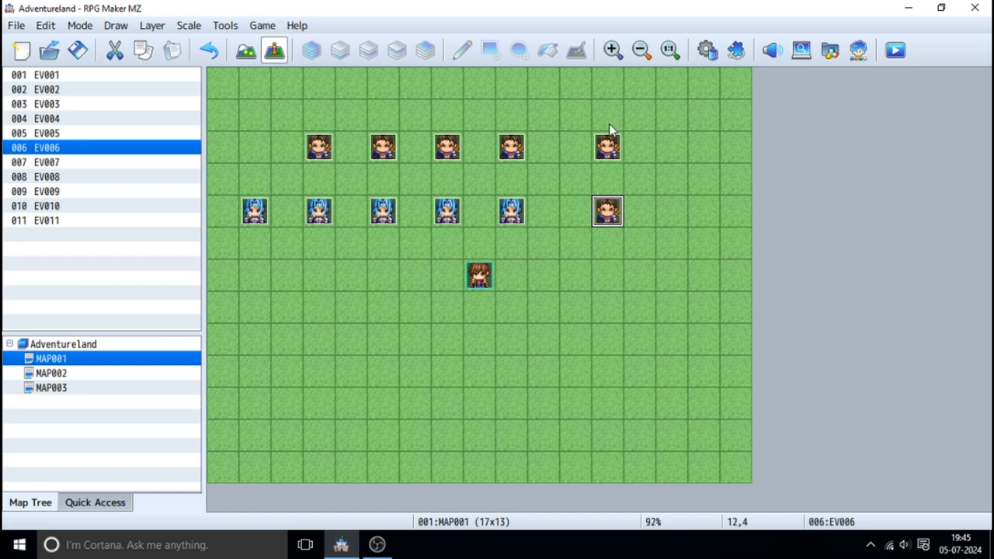
mouse_move(610, 130)
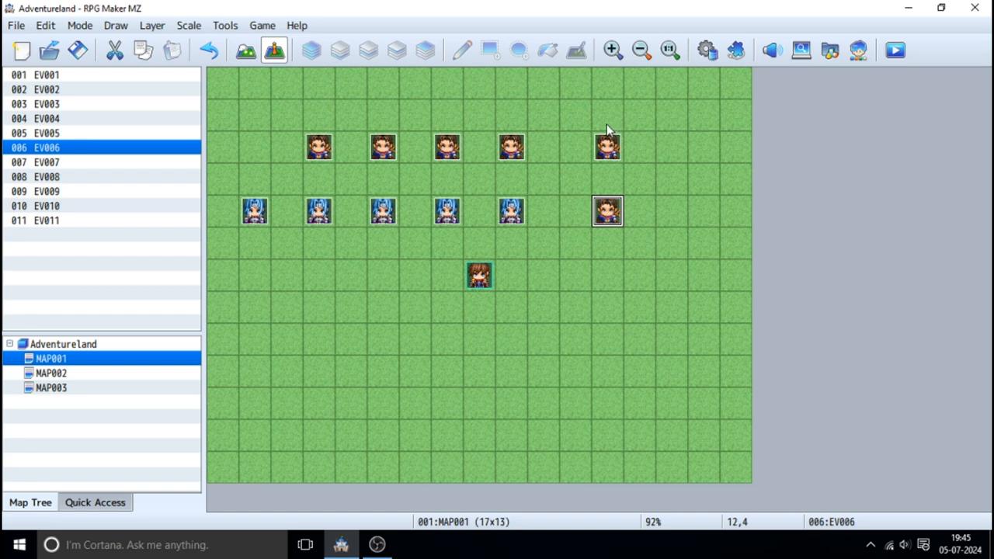
mouse_move(584, 139)
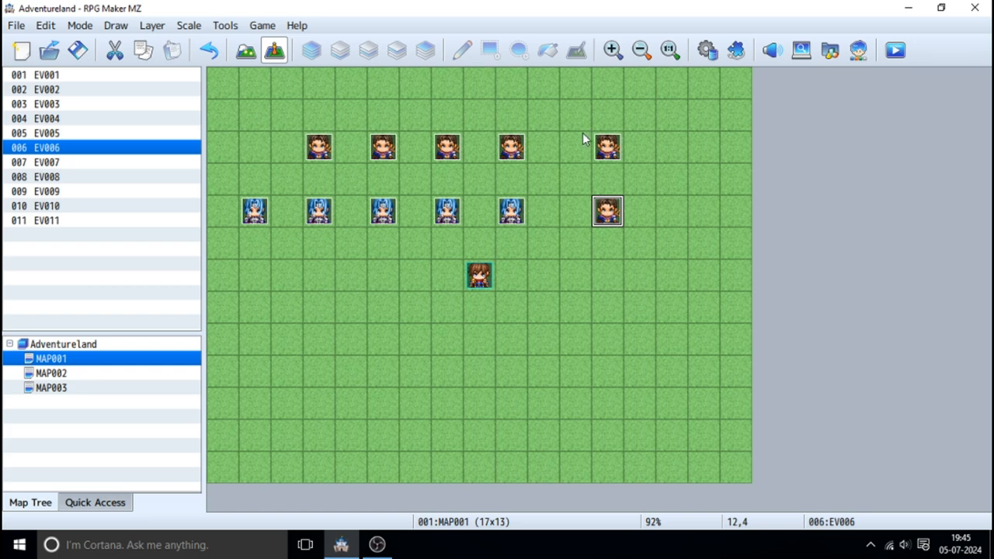
mouse_move(536, 144)
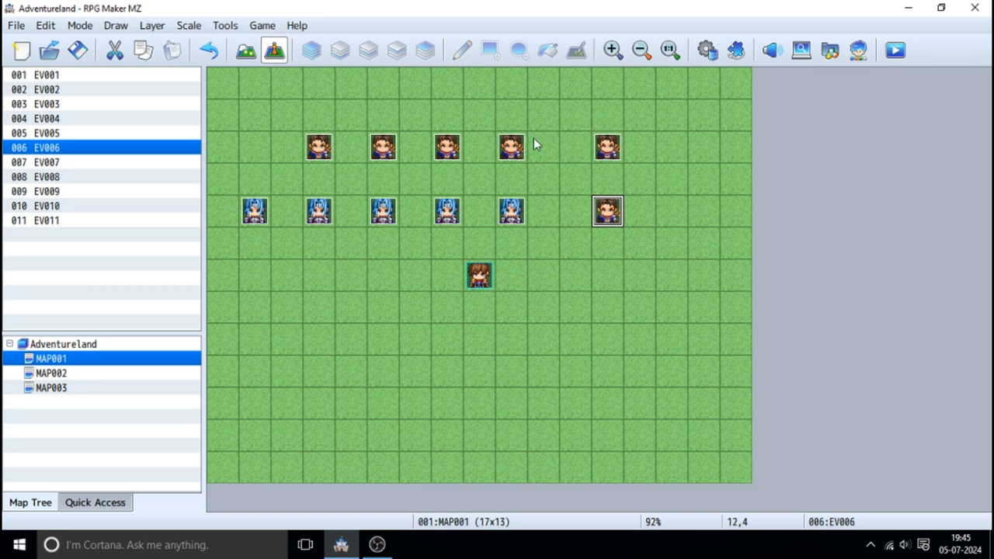
mouse_move(566, 142)
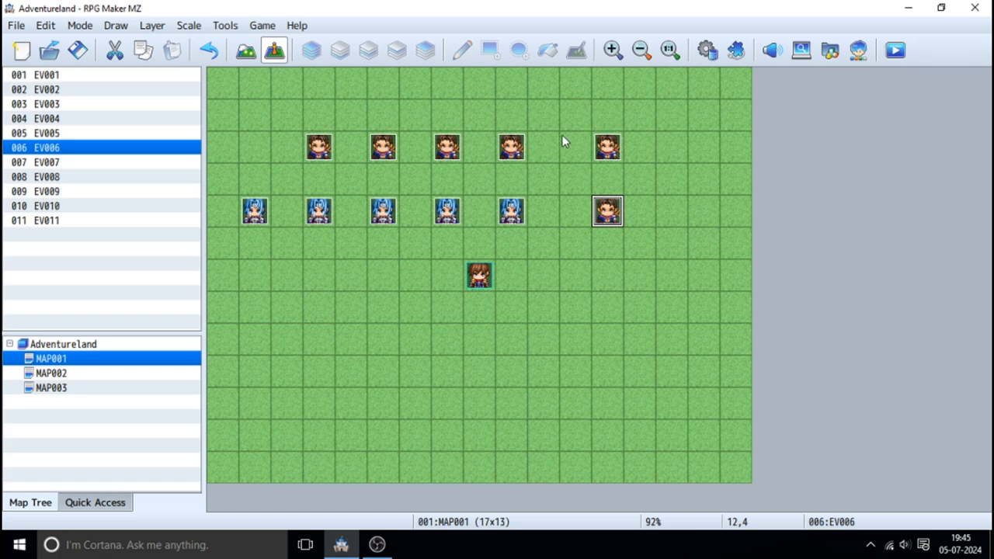